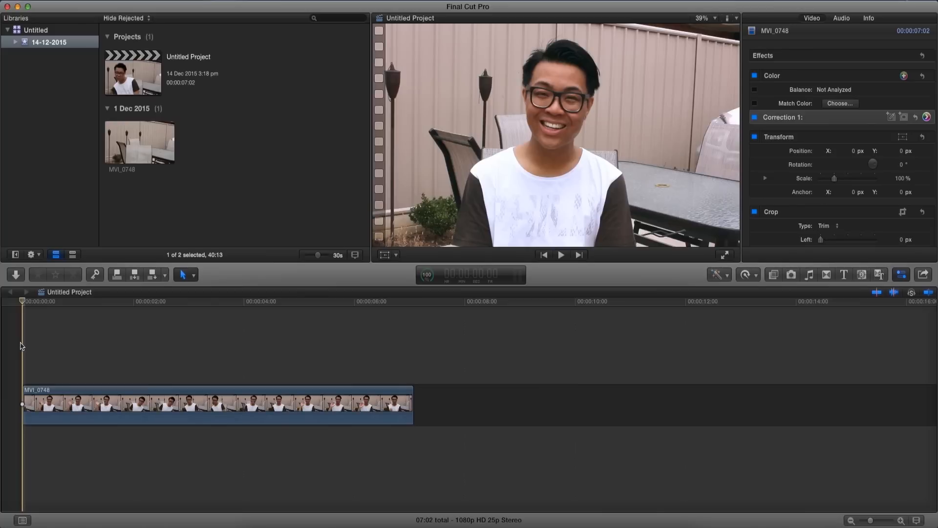
# Step: Duplicate the MVI_0748 clip so a second copy follows the original, doubling the timeline to ~14 s
pyautogui.click(560, 254)
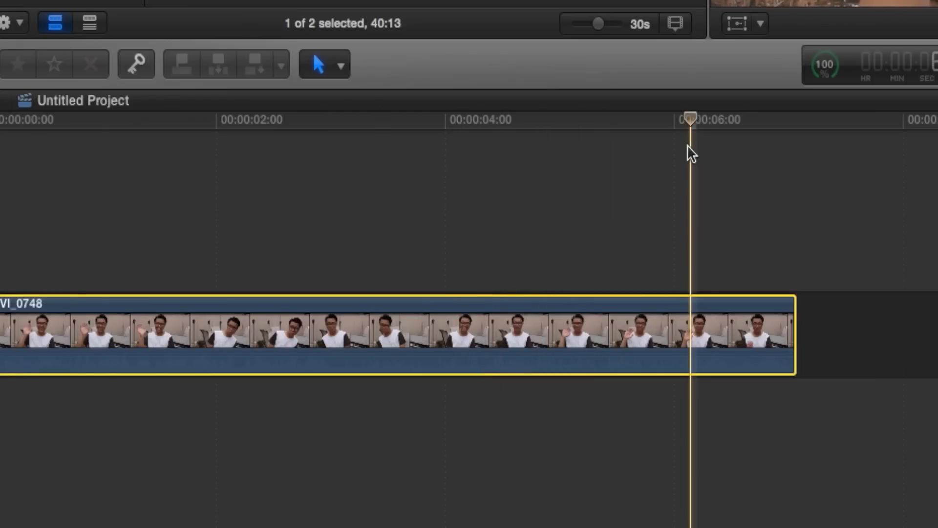
pyautogui.press('cmd+c')
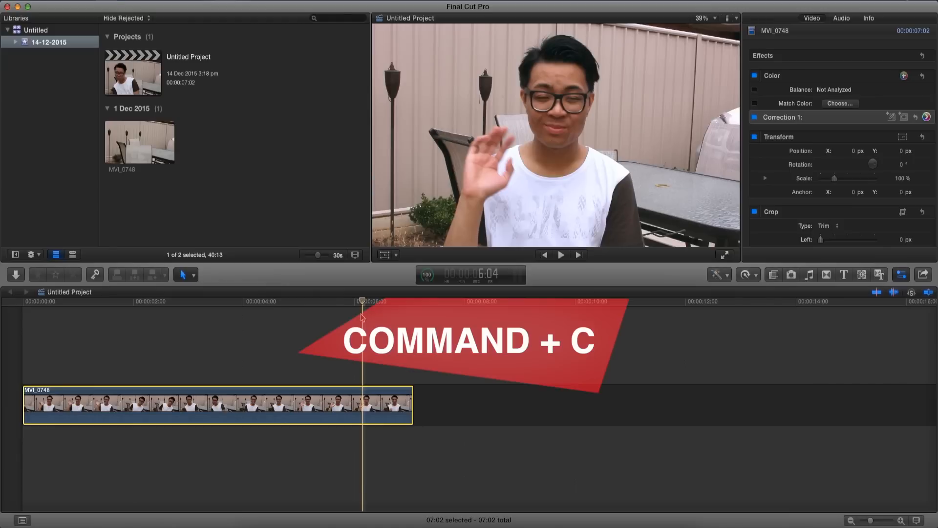
pyautogui.press('cmd+v')
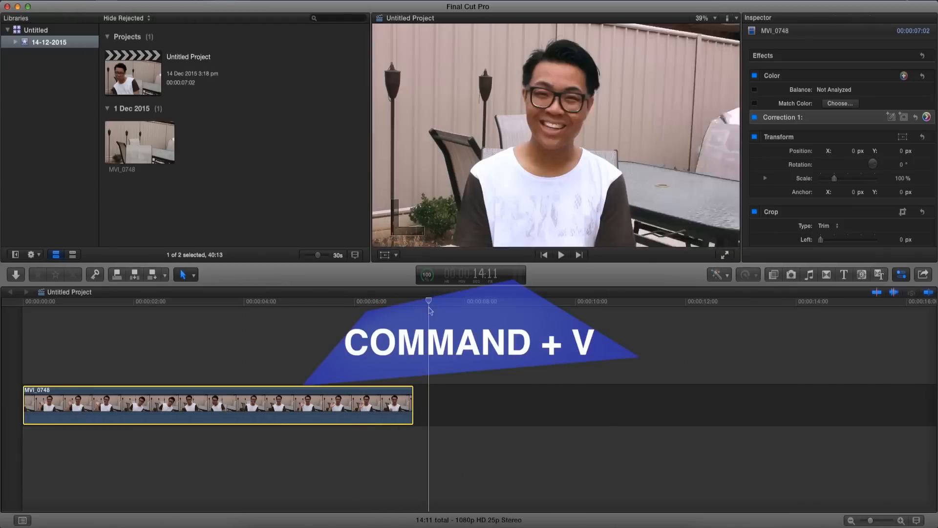
pyautogui.press('cmd+v')
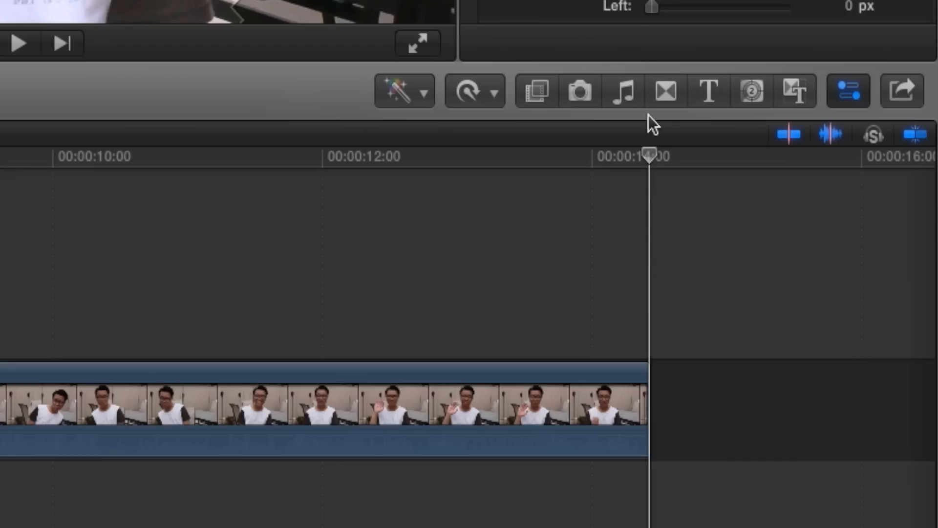
# Step: Add the Shapes generator from the Elements category above the first MVI_0748 clip
pyautogui.click(750, 92)
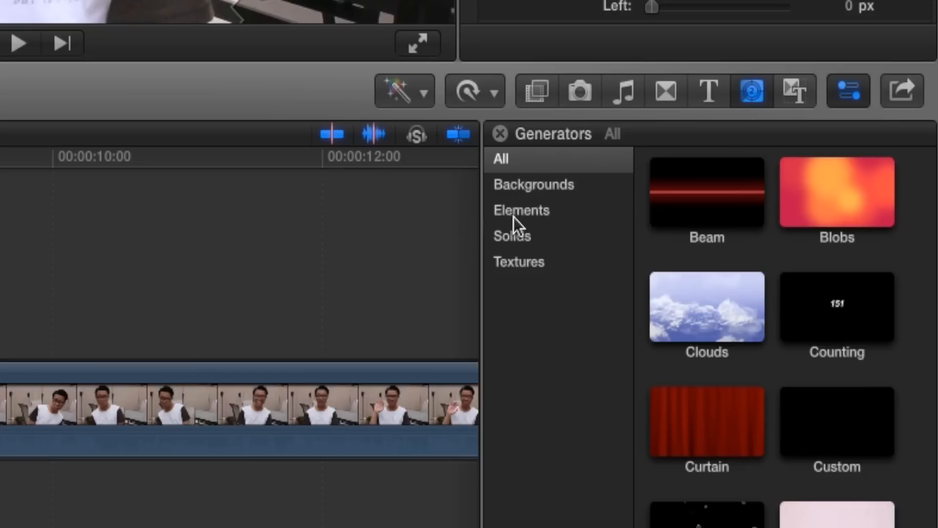
pyautogui.click(521, 210)
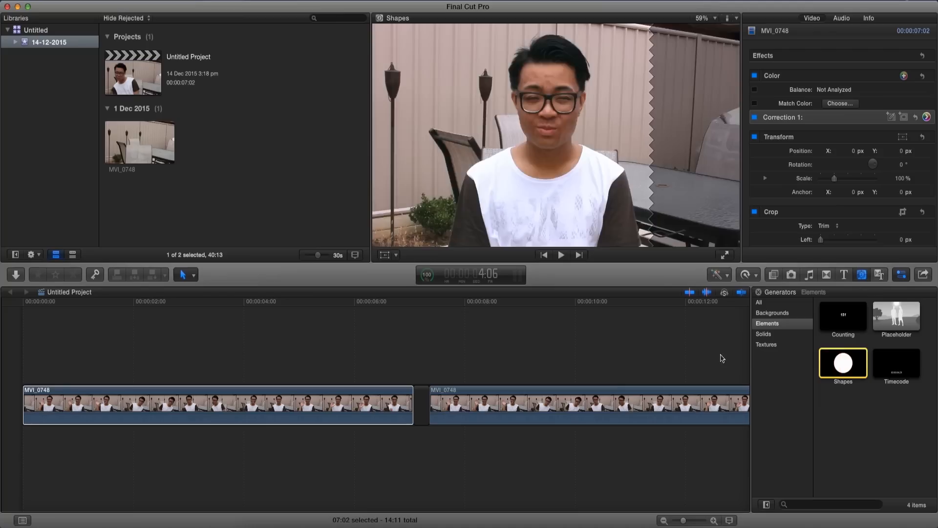
pyautogui.moveTo(842, 363); pyautogui.dragTo(335, 350)
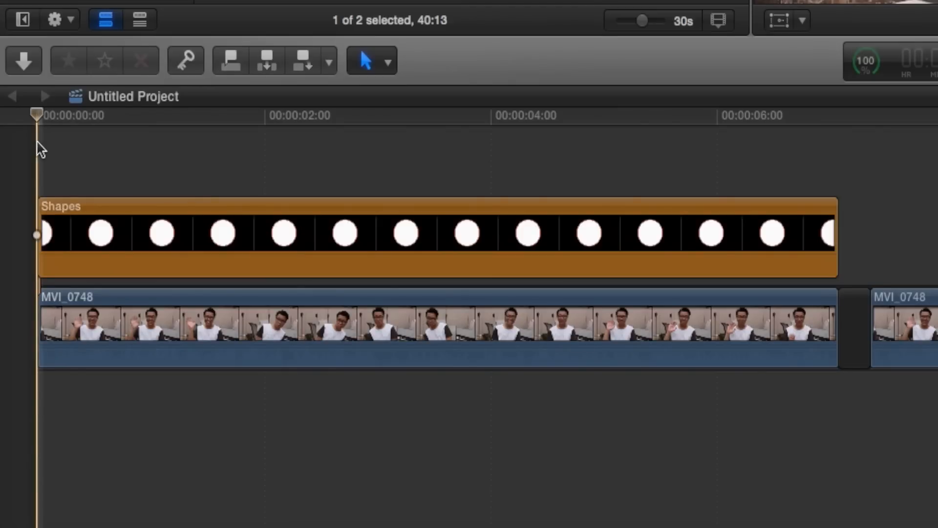
# Step: Turn off the circle's Fill so only its red outline rings the man's face
pyautogui.click(215, 234)
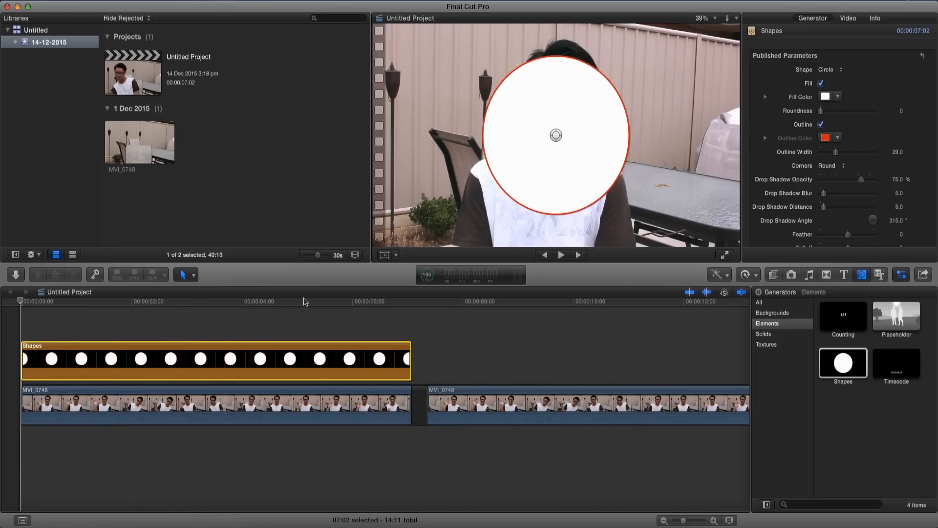
pyautogui.click(233, 359)
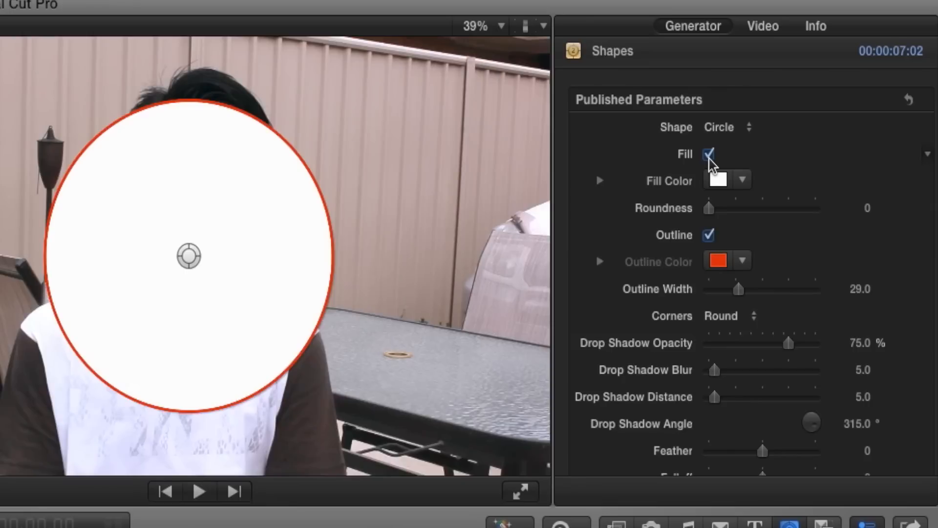
pyautogui.click(709, 154)
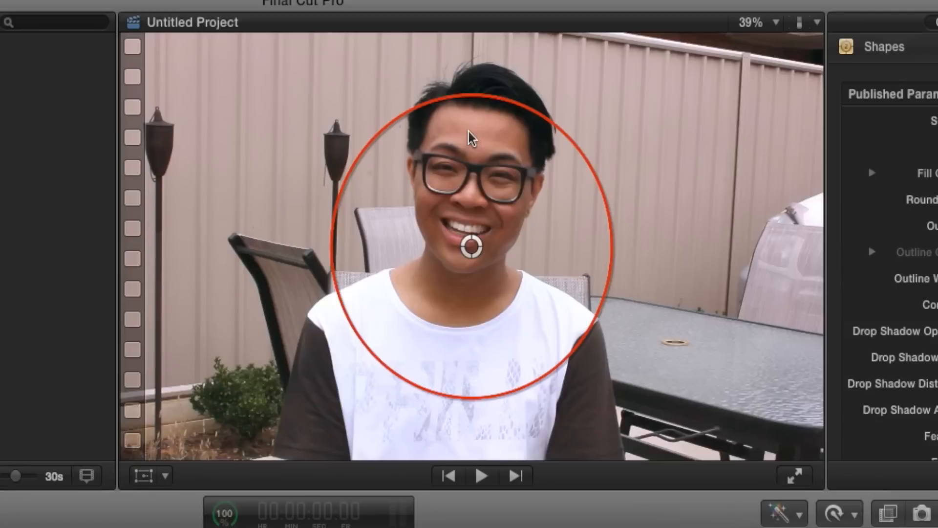
pyautogui.moveTo(441, 321)
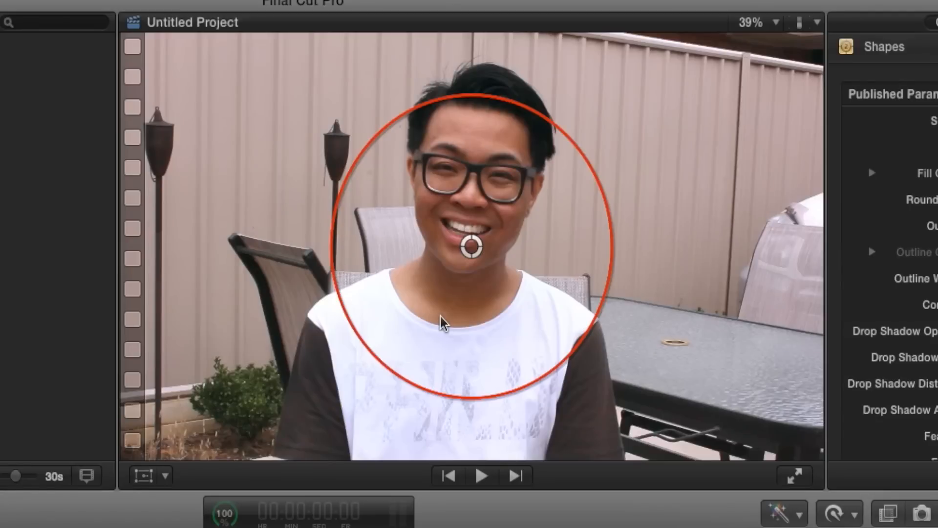
pyautogui.moveTo(360, 243)
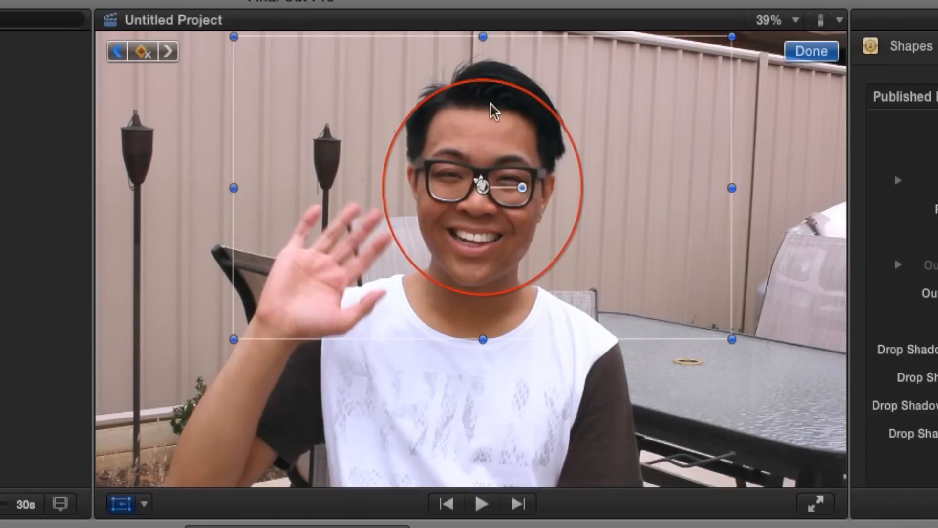
pyautogui.moveTo(558, 174)
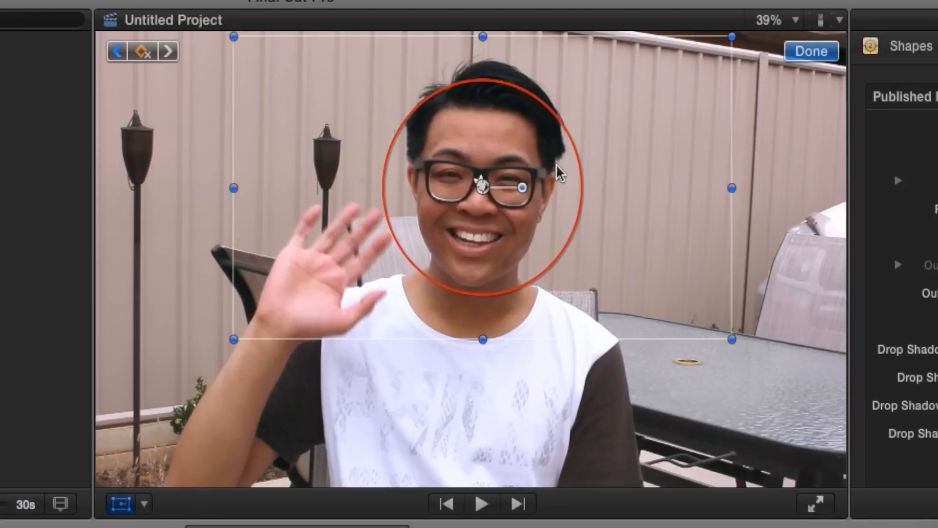
# Step: Reposition the shrunken circle over the face to add another position keyframe
pyautogui.moveTo(473, 186); pyautogui.dragTo(620, 218)
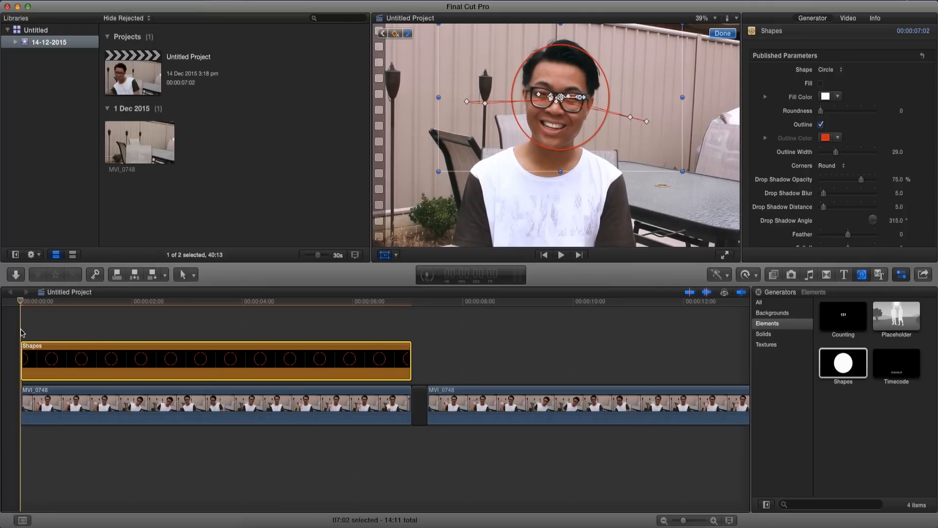
pyautogui.click(560, 254)
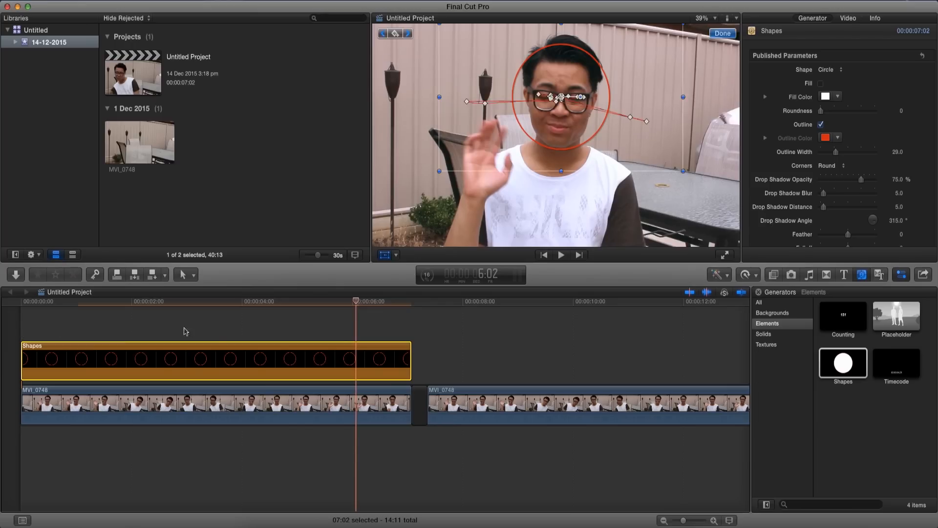
pyautogui.click(174, 301)
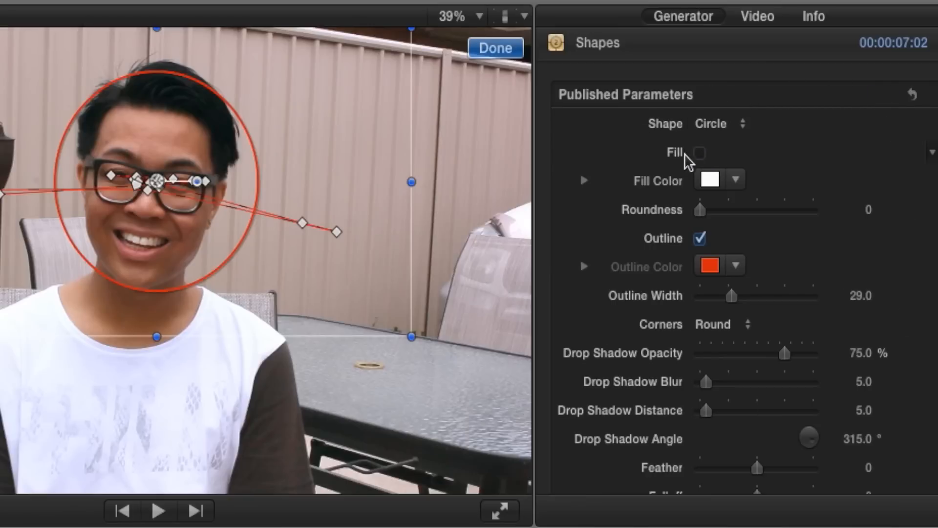
# Step: Re-enable the circle's Fill and set its Compositing blend mode to Stencil Luma
pyautogui.click(699, 152)
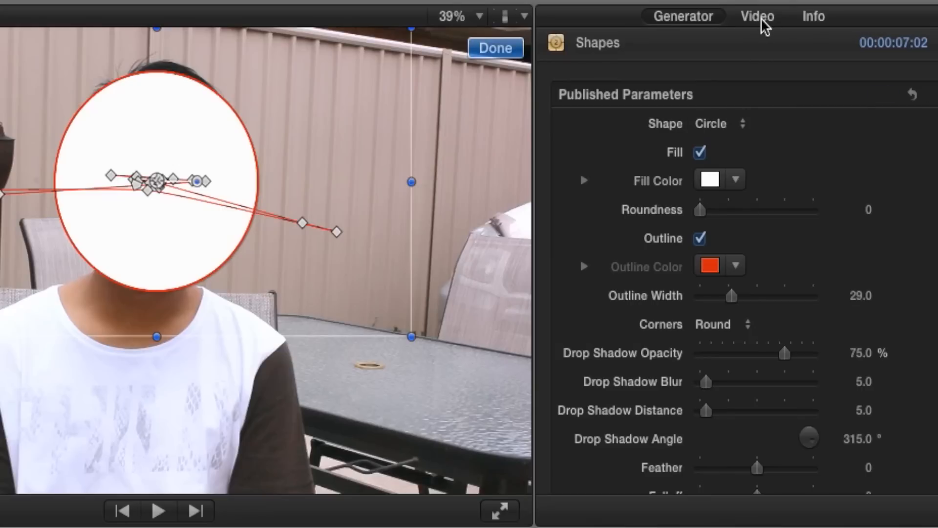
pyautogui.click(756, 16)
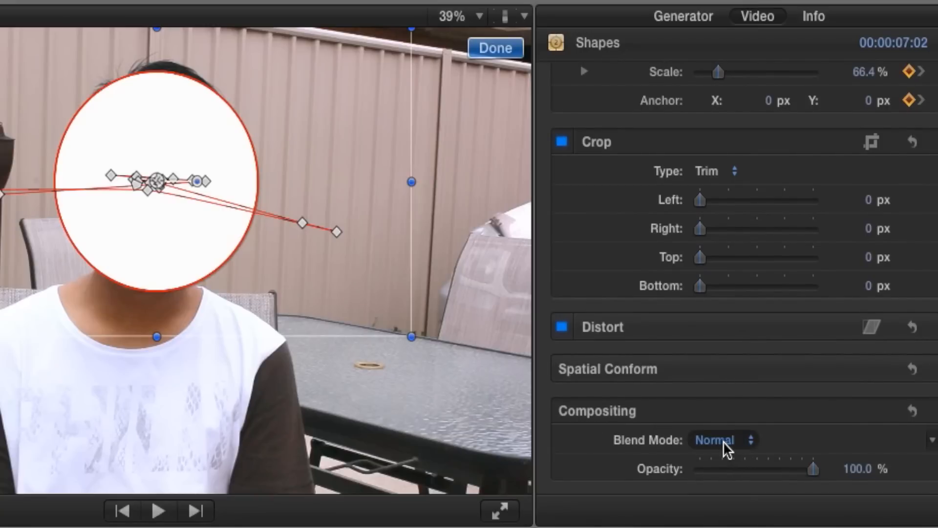
pyautogui.click(723, 440)
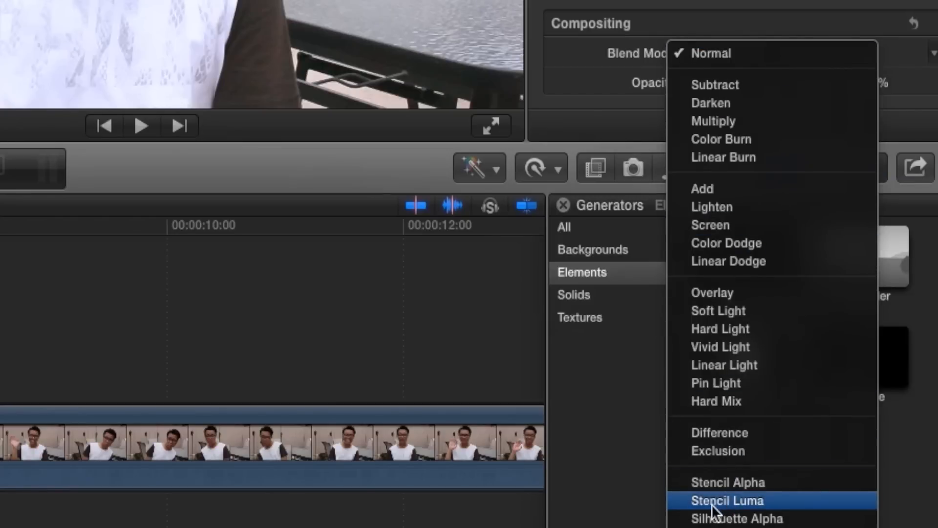
pyautogui.click(726, 500)
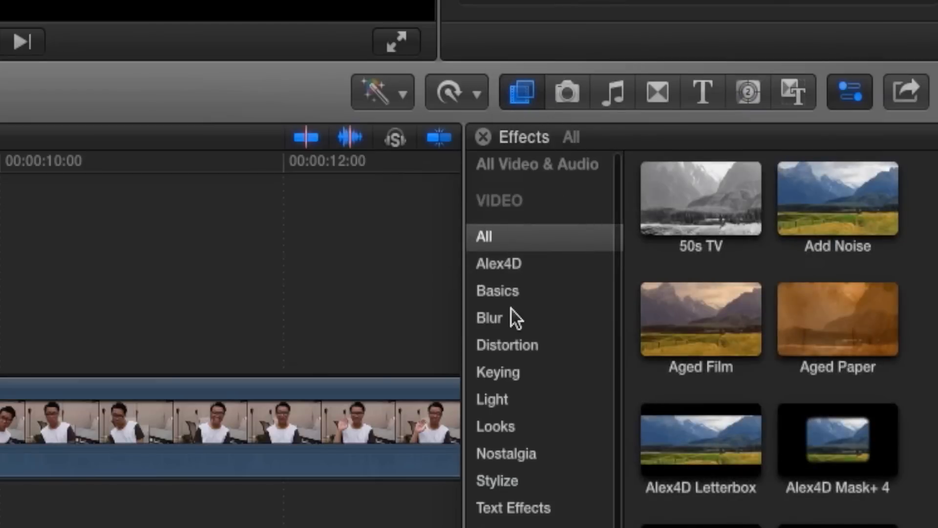
# Step: Show the Blur effects category to apply a Gaussian blur to the clip beneath the shape
pyautogui.click(488, 317)
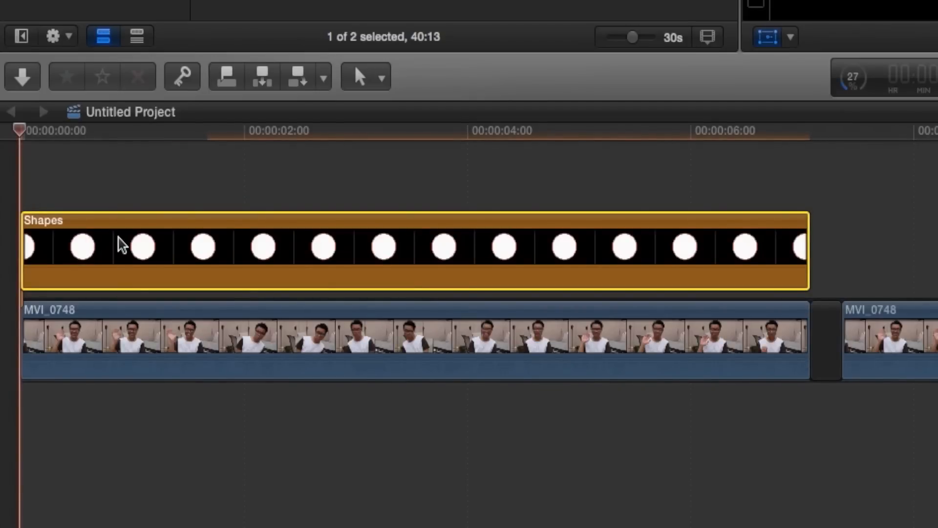
# Step: Combine the Shapes and first MVI_0748 clips into compound clip Untitled Project Clip 1
pyautogui.click(256, 341)
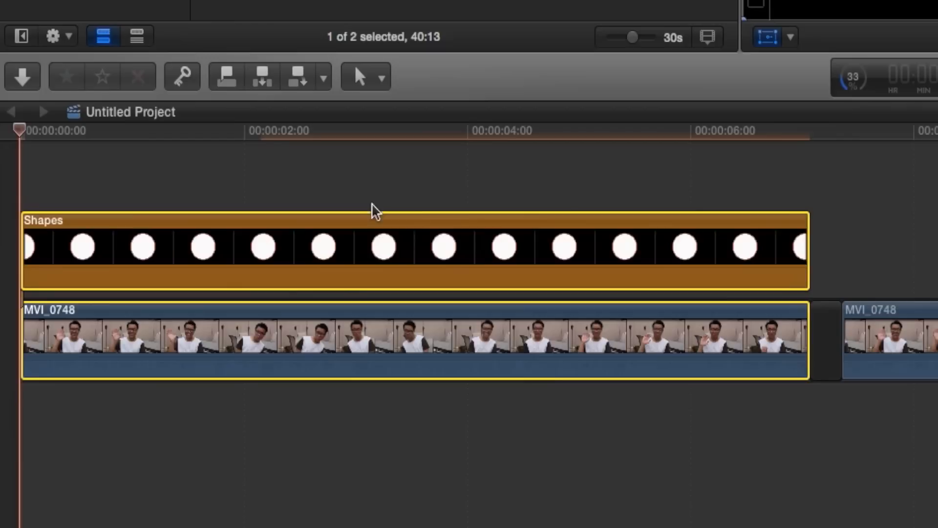
pyautogui.rightClick(569, 247)
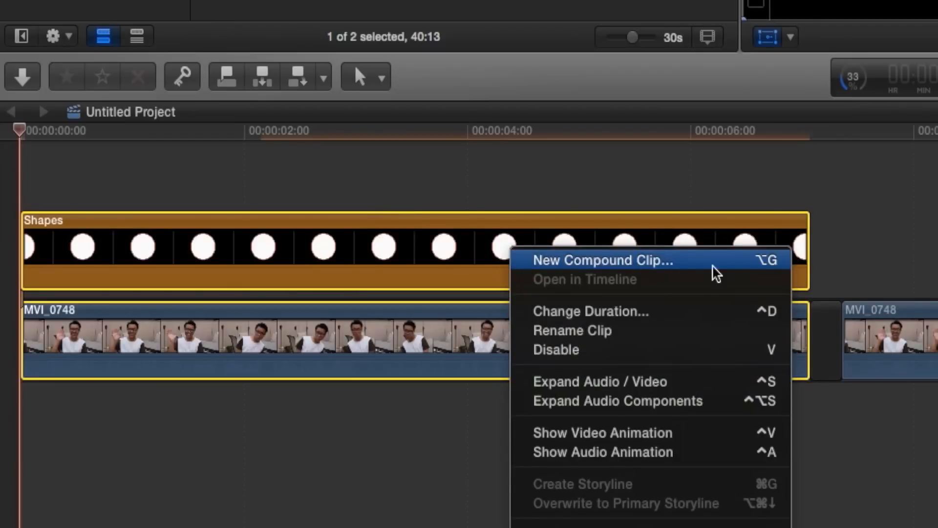
pyautogui.click(602, 260)
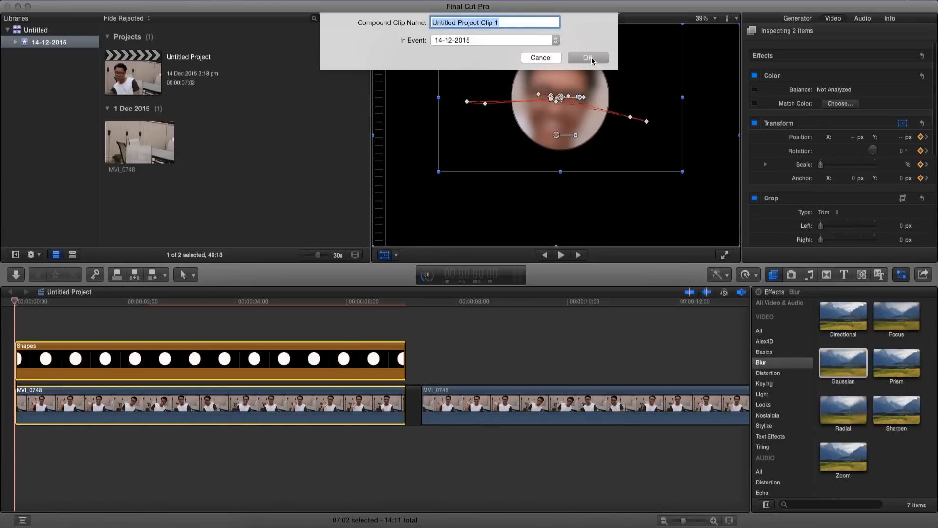
pyautogui.click(587, 58)
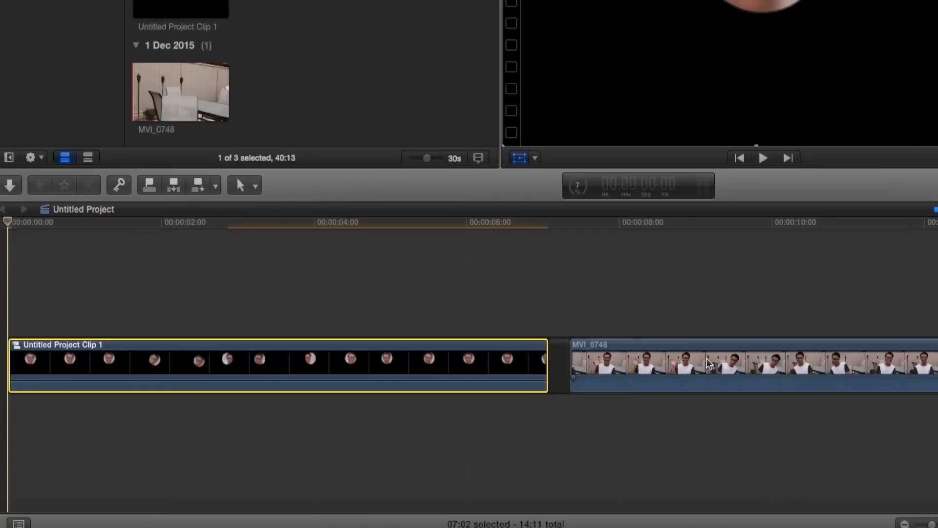
# Step: Place the compound clip above the second MVI_0748 clip and play back to check the blurred face
pyautogui.click(688, 364)
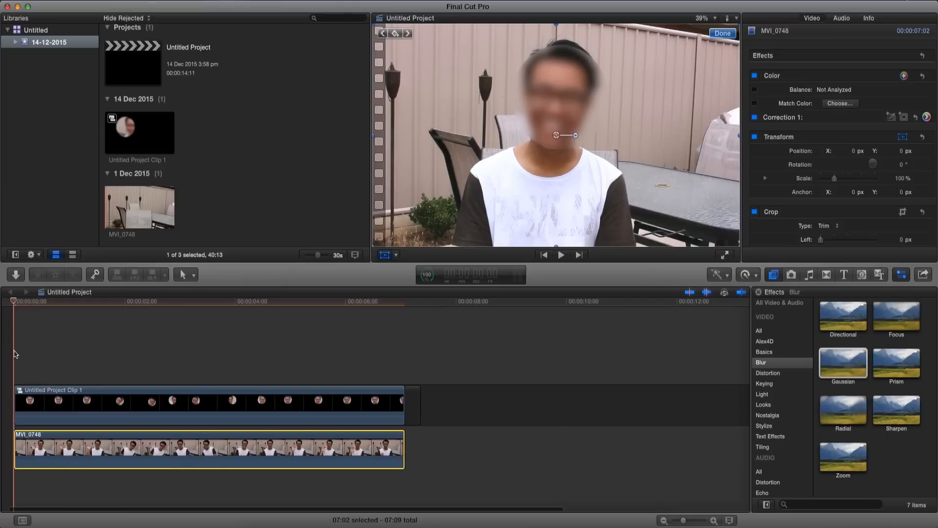
pyautogui.click(560, 254)
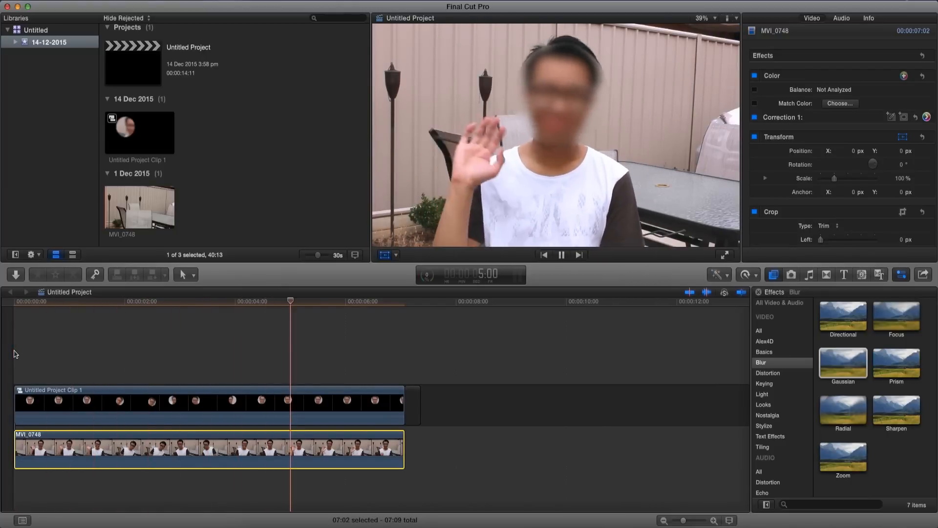
pyautogui.click(350, 393)
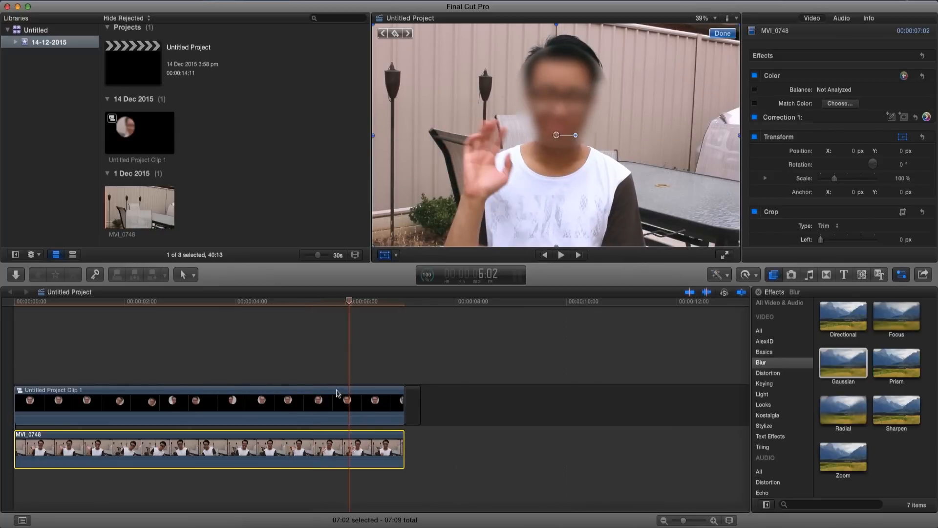
pyautogui.moveTo(386, 393)
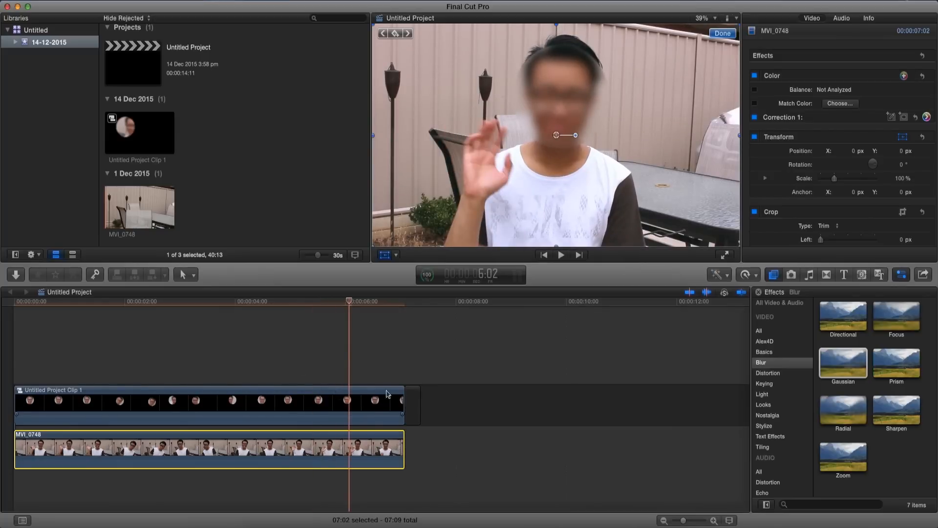